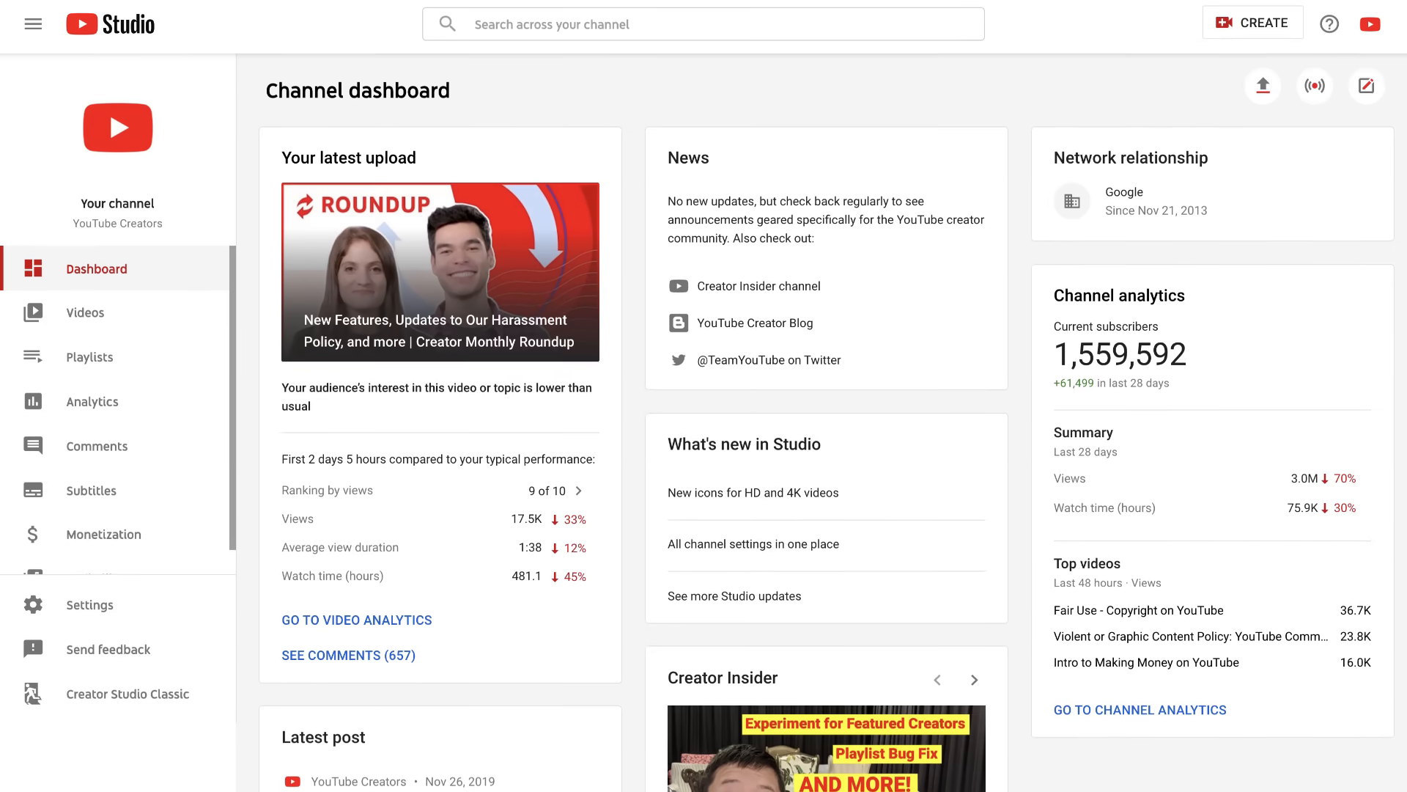
# - Scroll down the Studio Channel dashboard to look it over
pyautogui.scroll(-3)
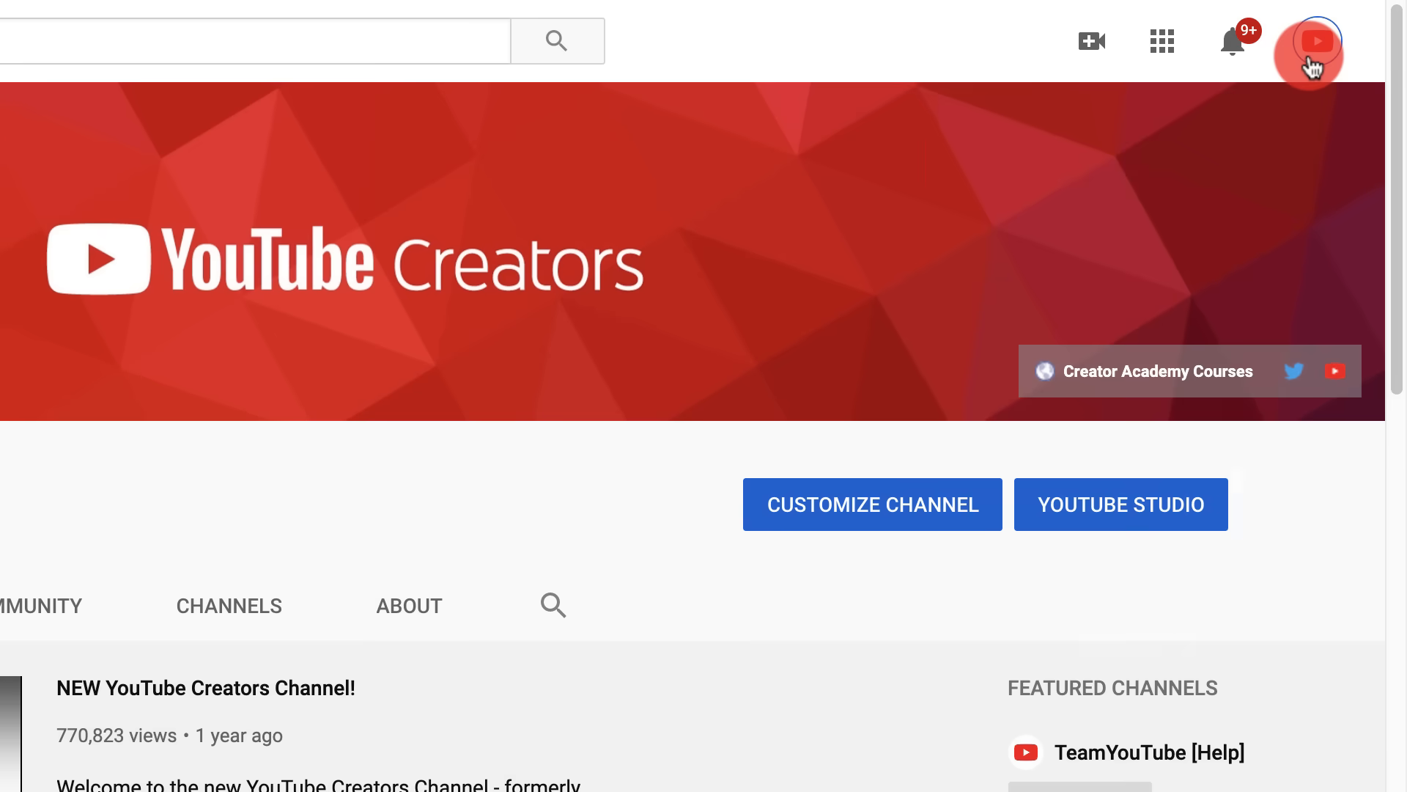
# - Open the channel avatar's account menu to return to YouTube Studio
pyautogui.click(1312, 43)
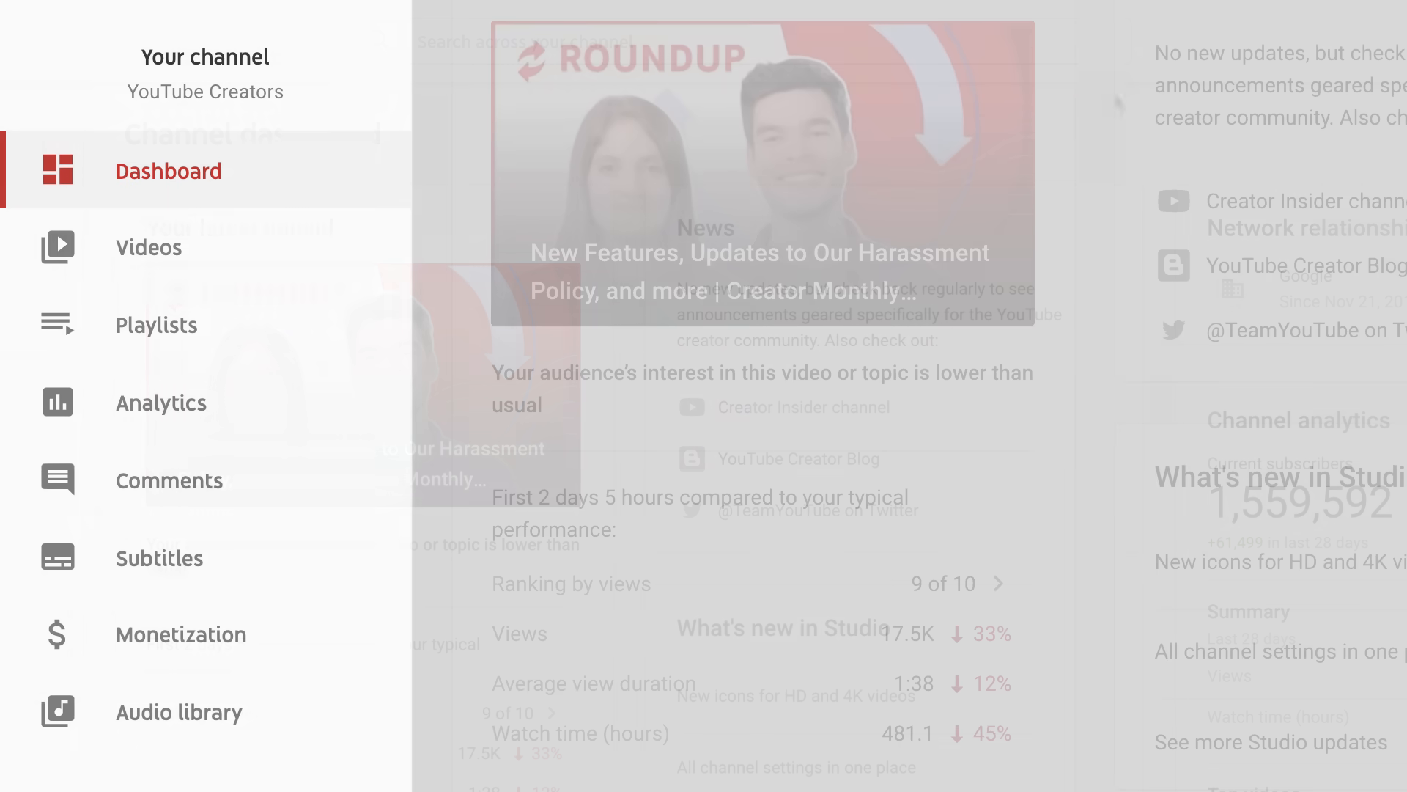
pyautogui.write('R')
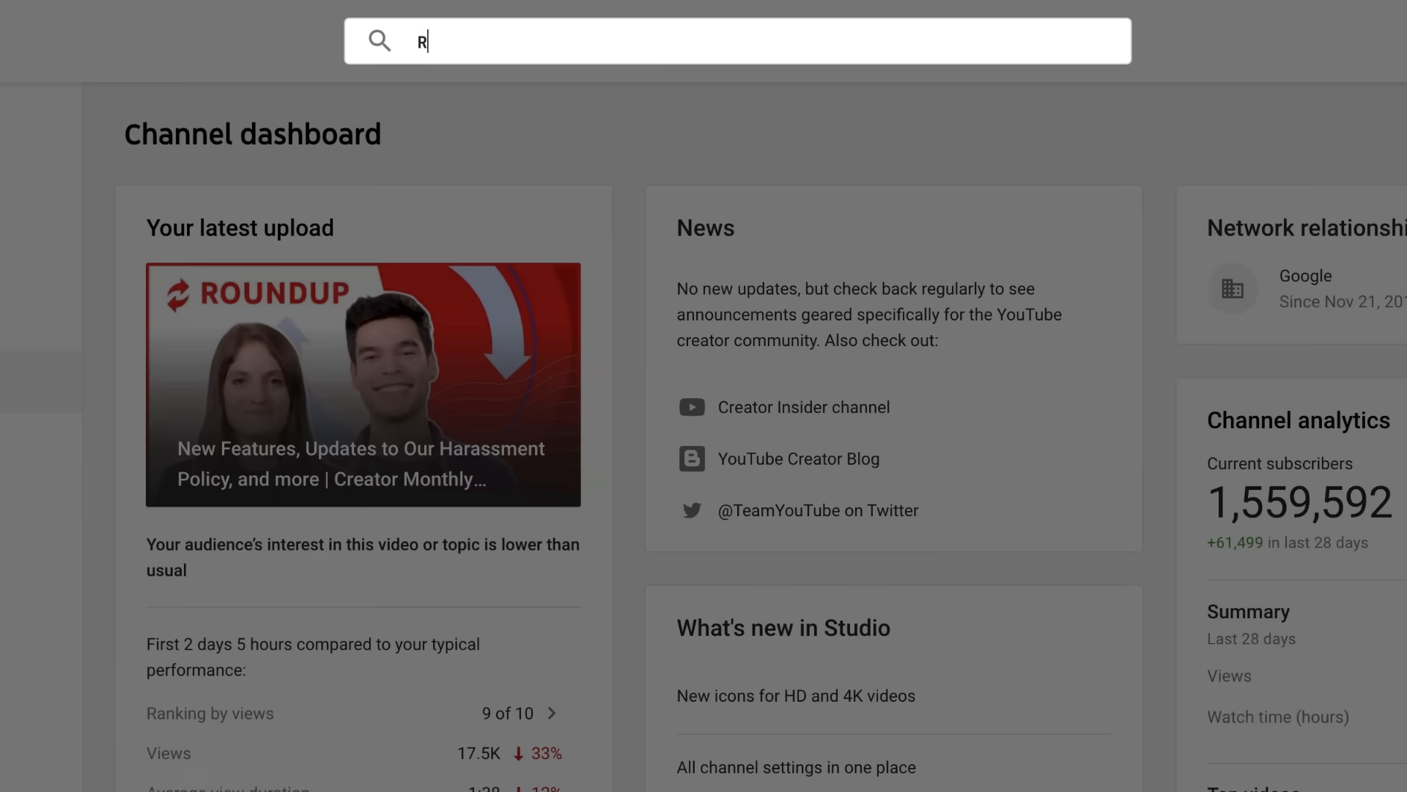
pyautogui.write('oundup')
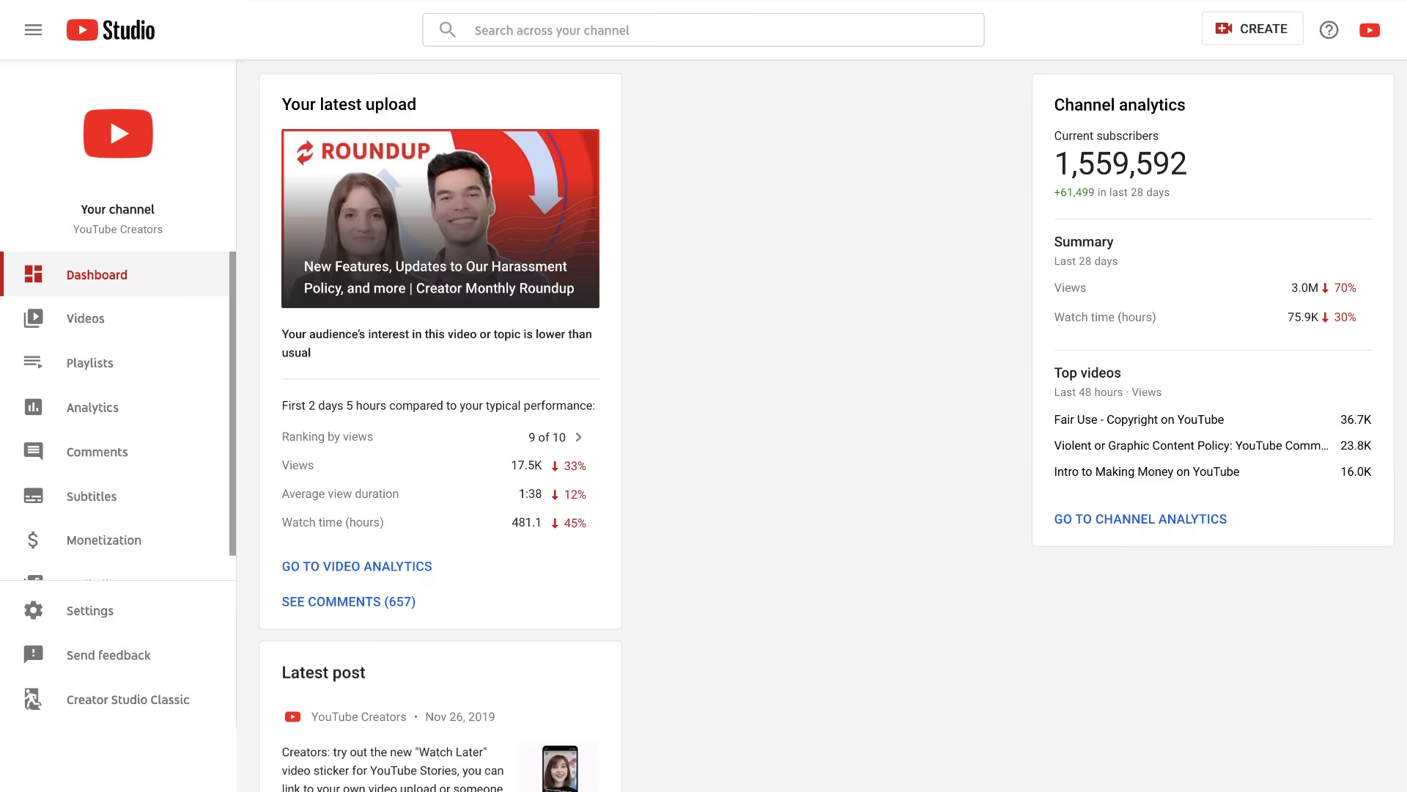
# - Scroll the dashboard to the Latest post card showing 2.8K likes and 499 comments
pyautogui.scroll(-3)
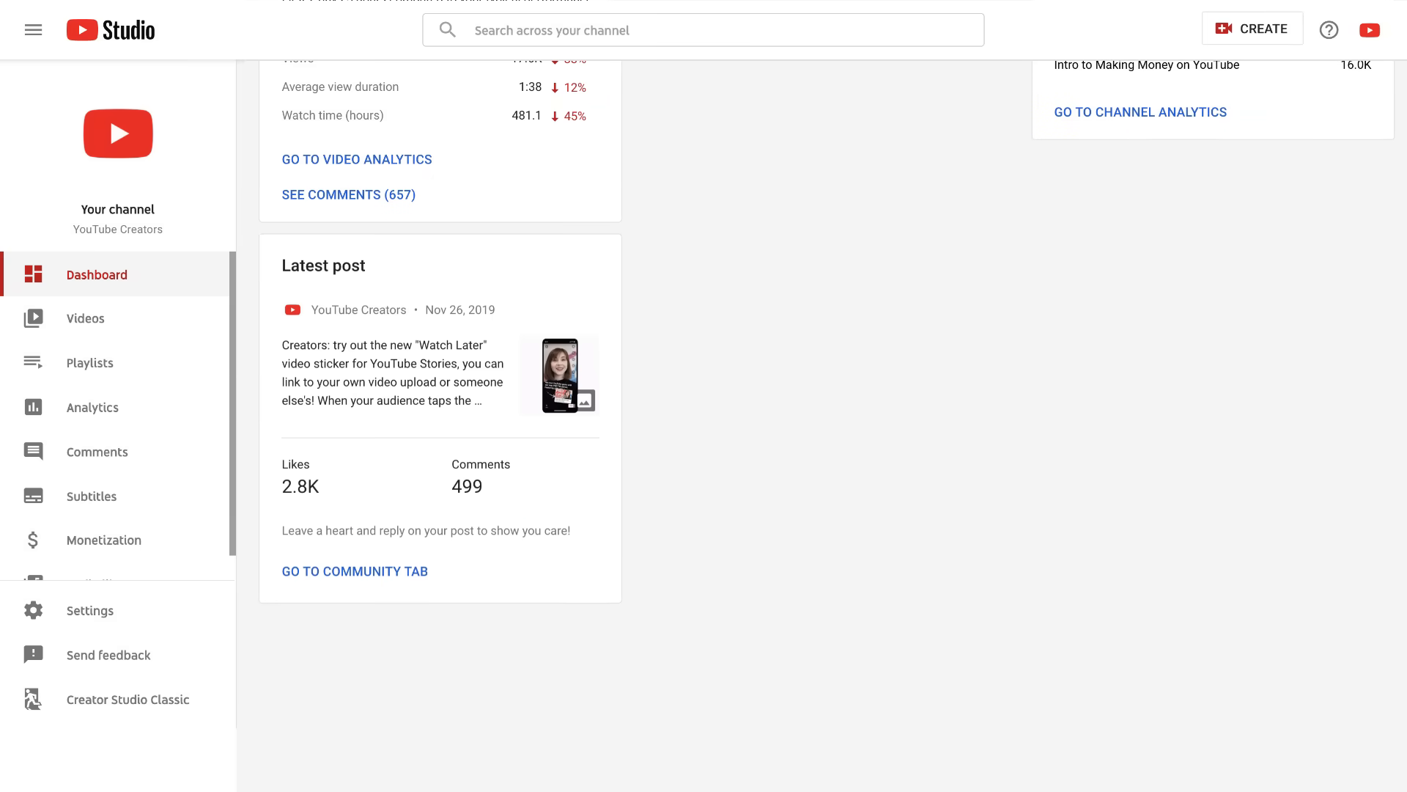
pyautogui.scroll(-3)
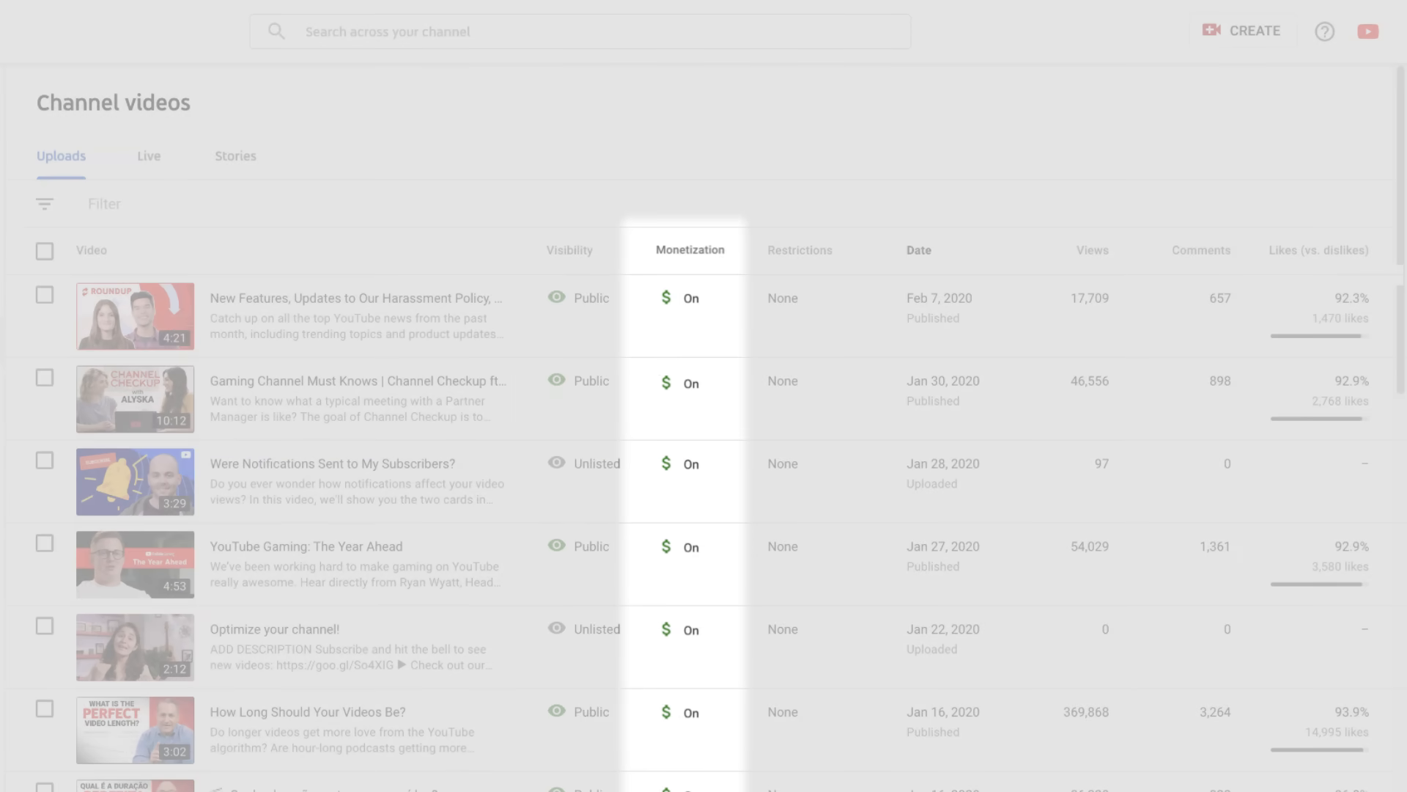
pyautogui.moveTo(919, 250)
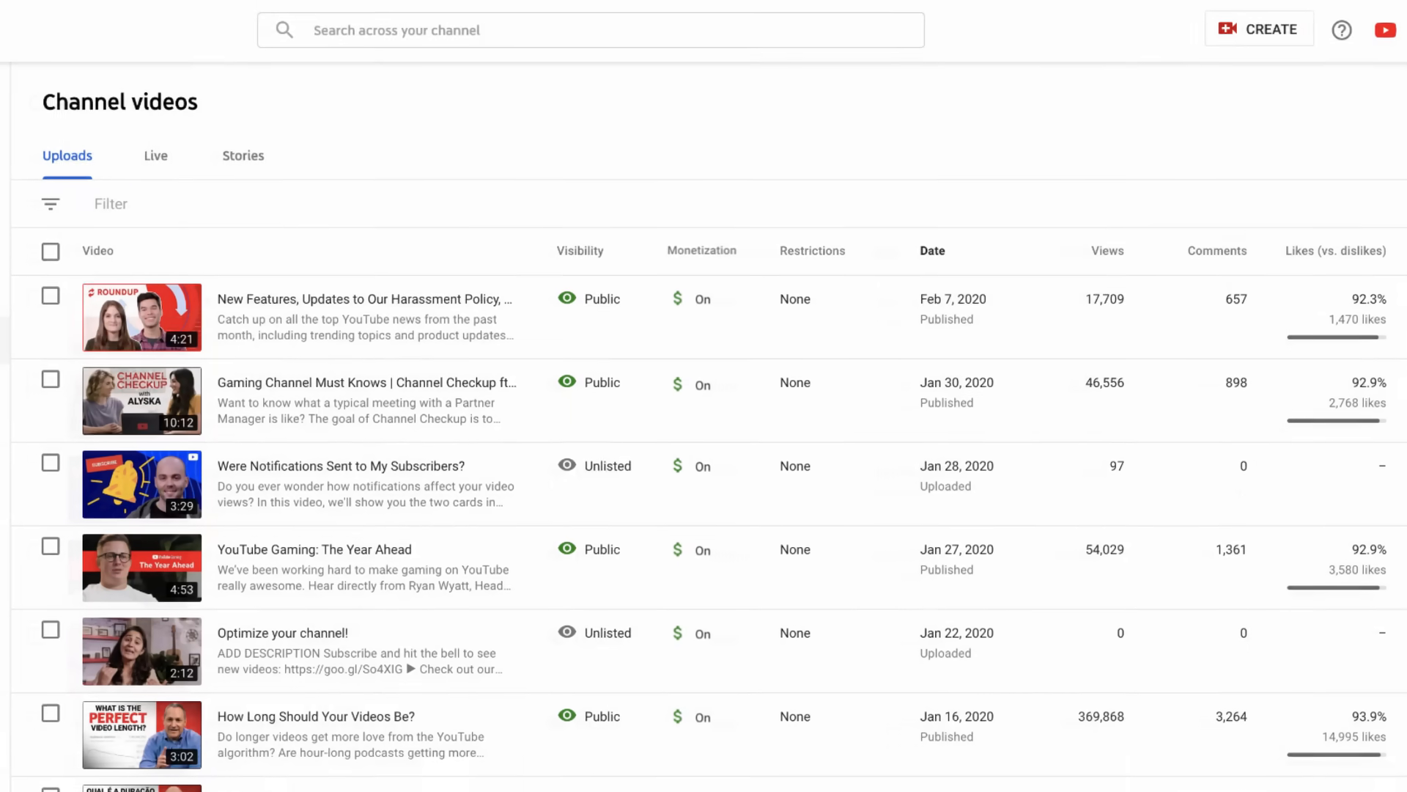
# - Open Channel videos from the Videos entry in the sidebar
pyautogui.click(111, 203)
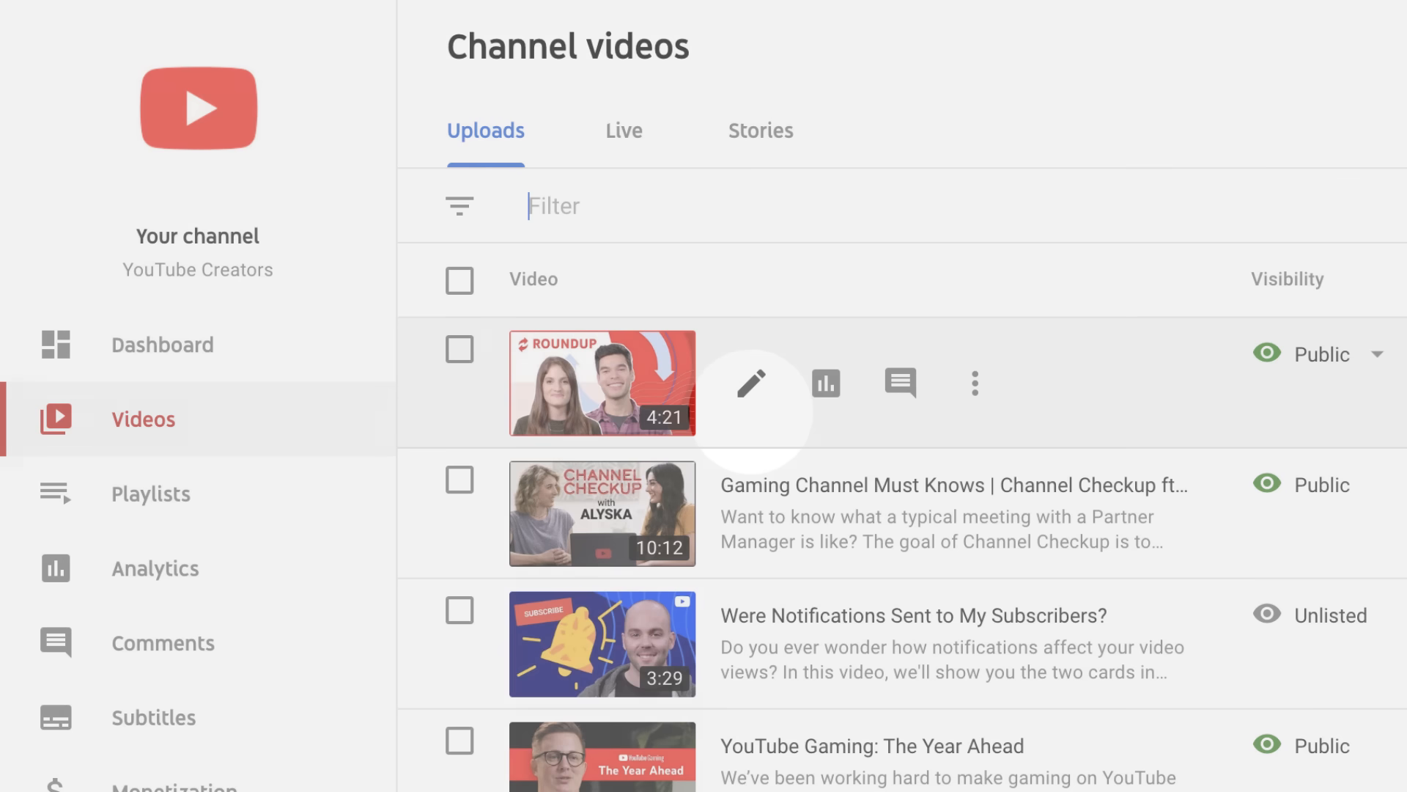
pyautogui.moveTo(752, 384)
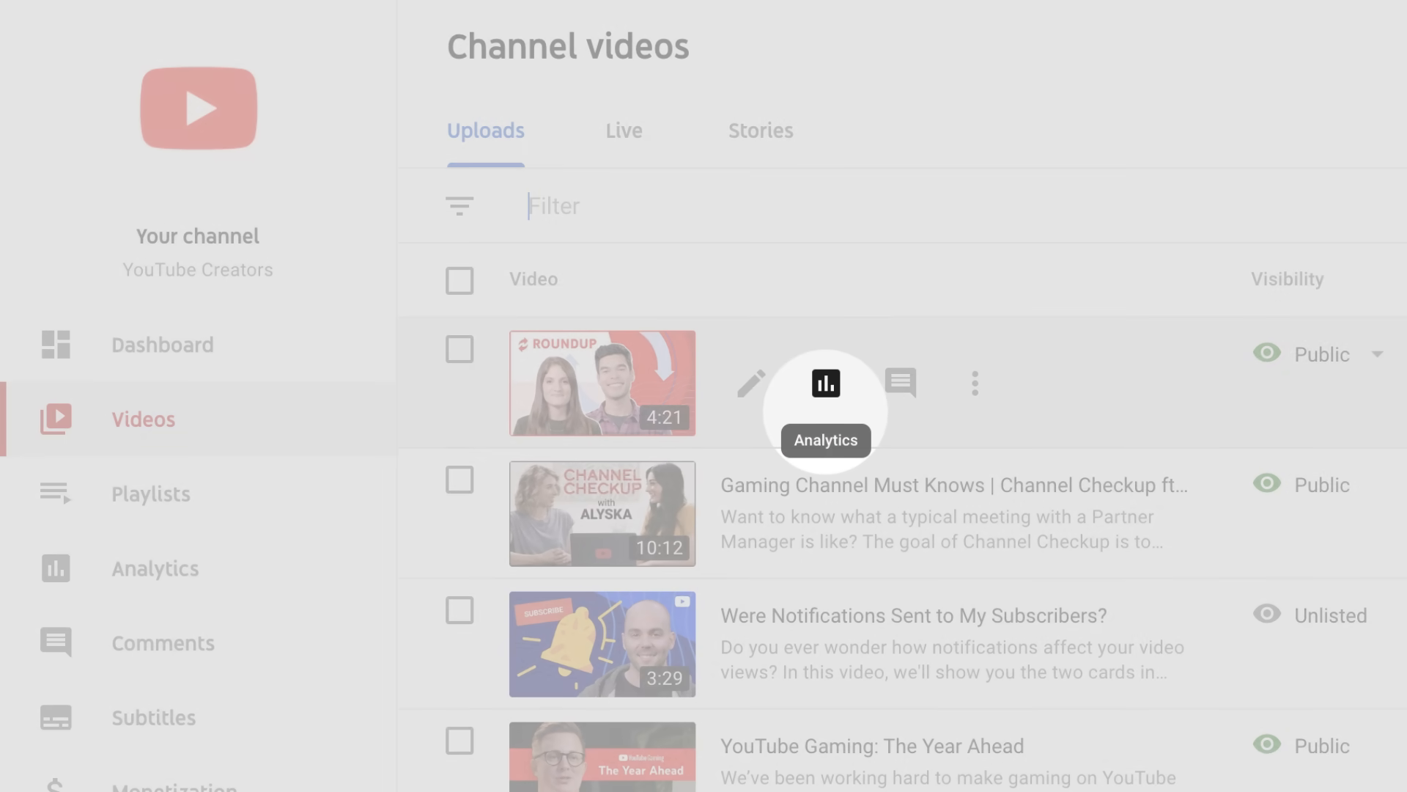
pyautogui.moveTo(900, 383)
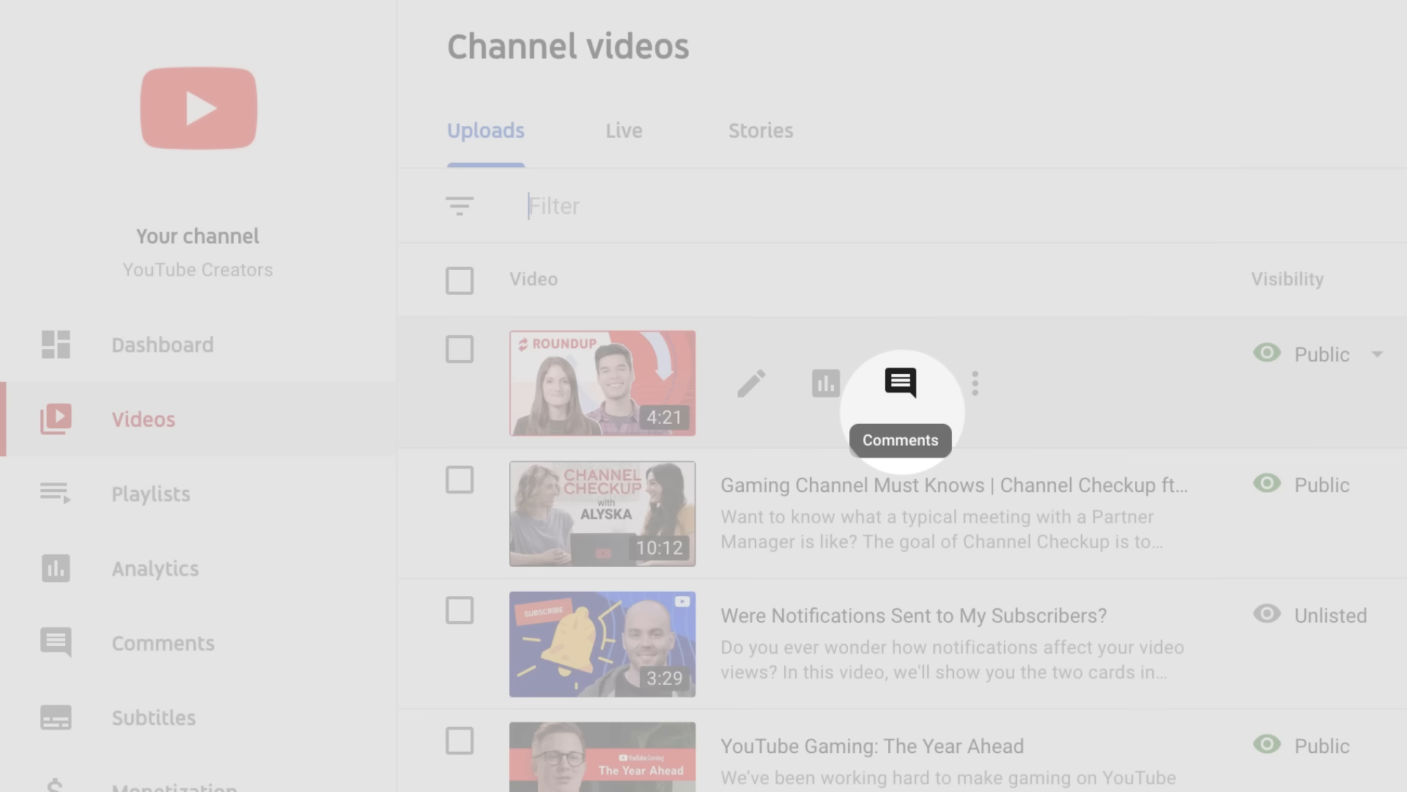
# - Switch from uploads to the channel's 333 playlists
pyautogui.click(975, 382)
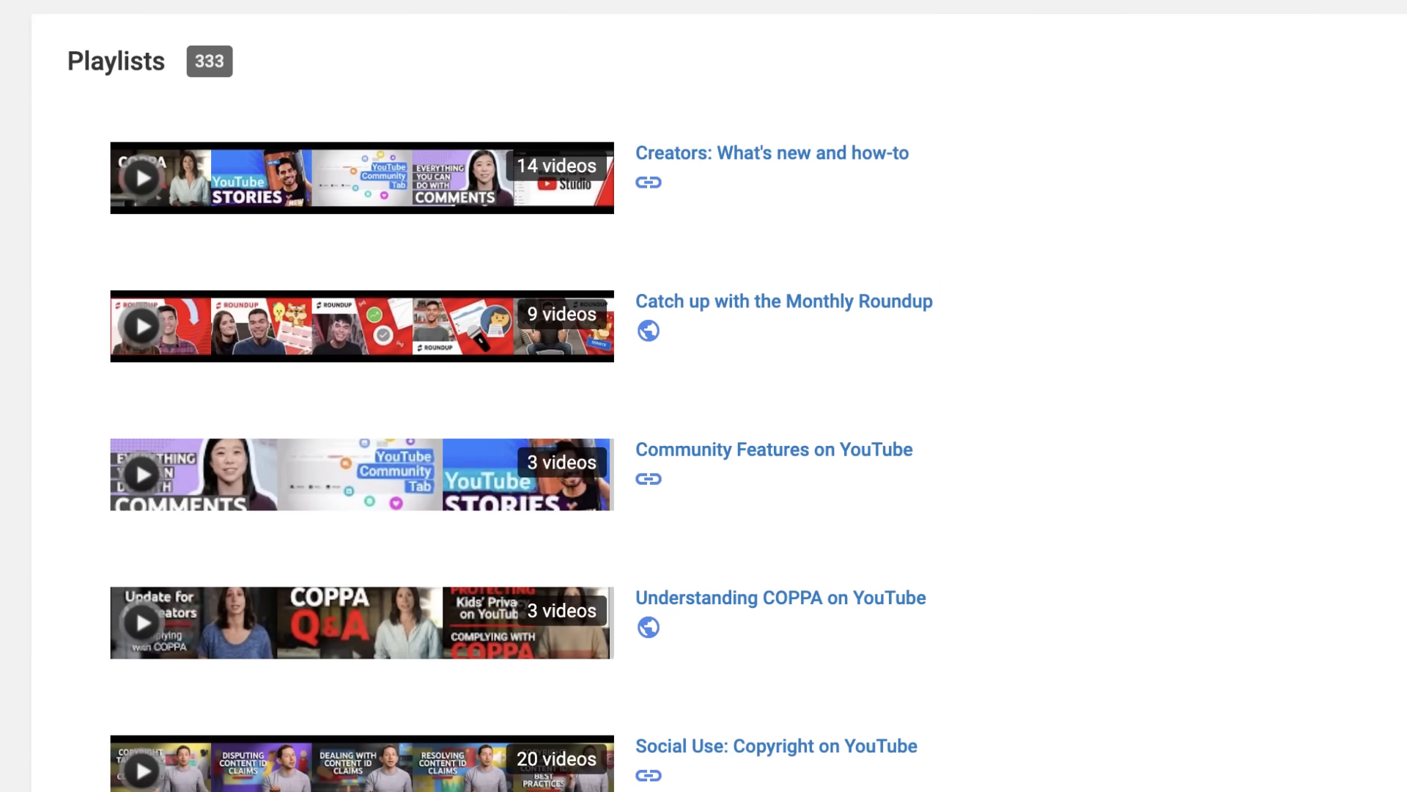
# - Visit Analytics, then Comments, and start a search within the channel's comments
pyautogui.click(92, 403)
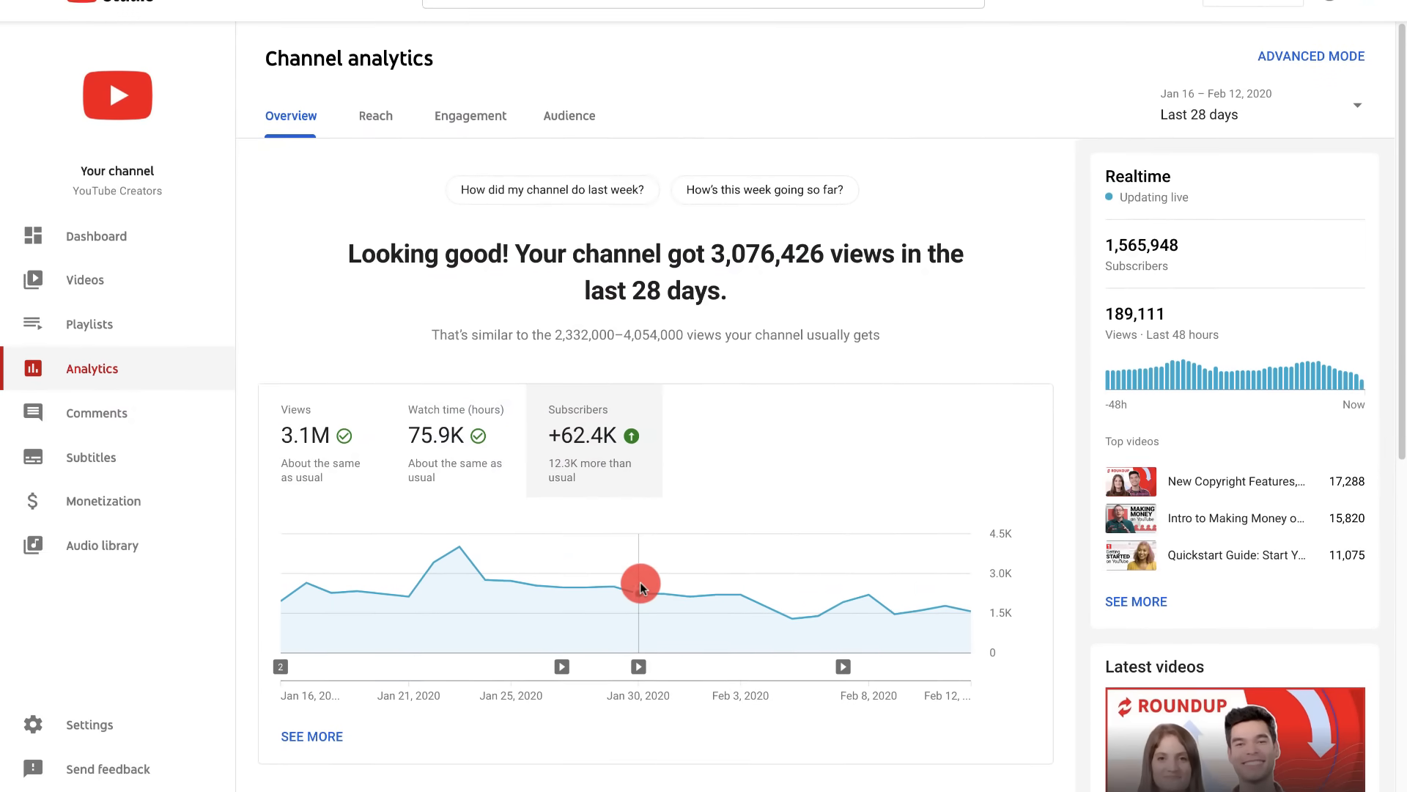
pyautogui.click(96, 413)
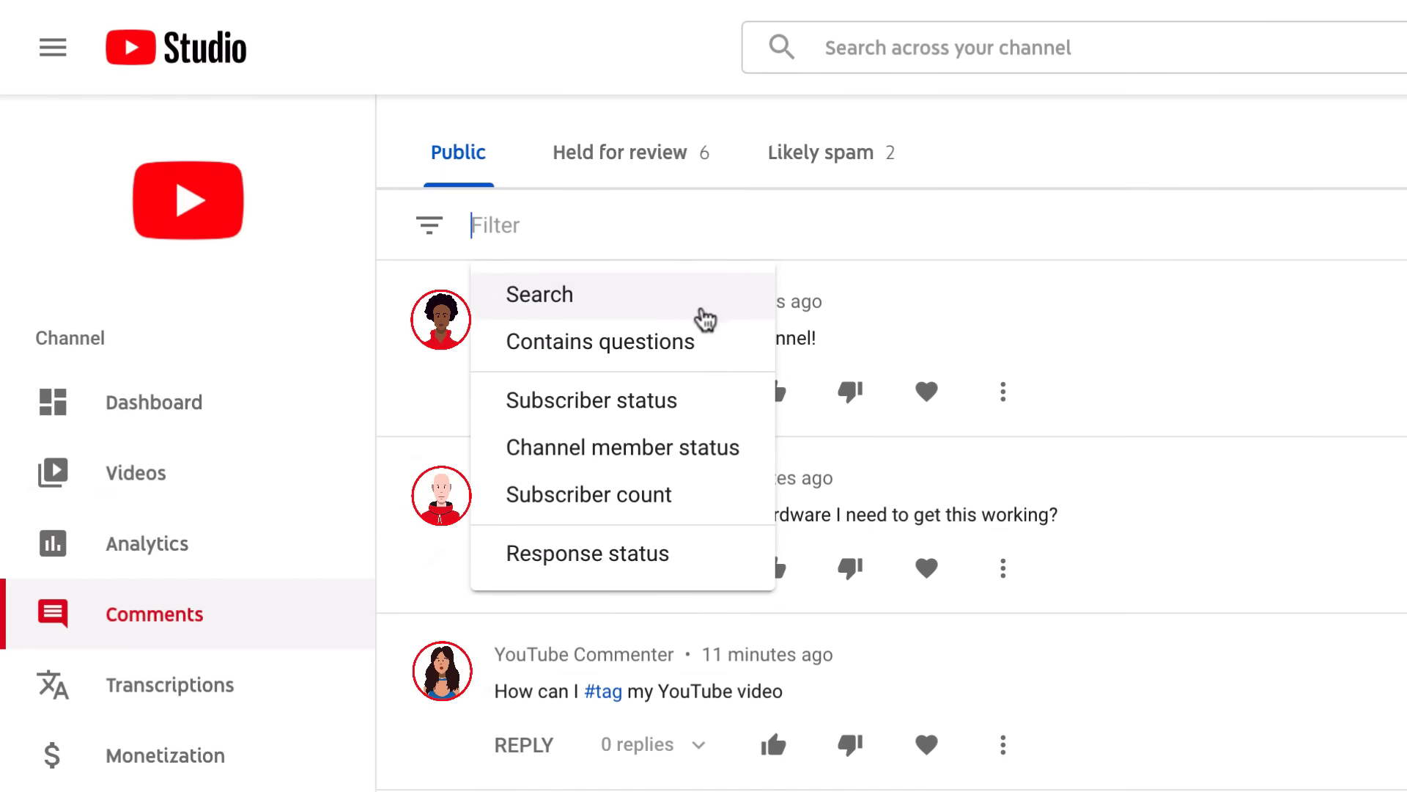
pyautogui.click(600, 341)
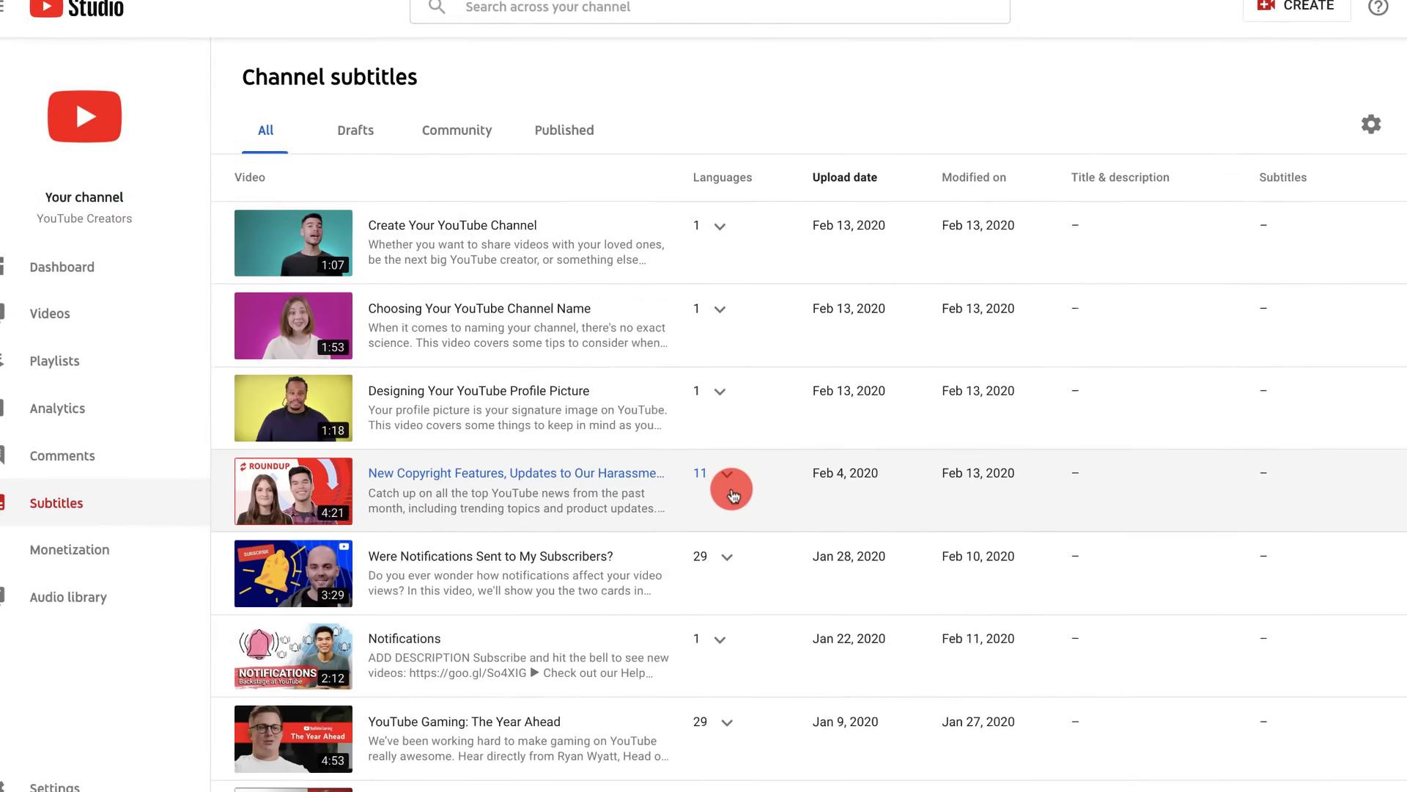
# - Expand the roundup video's subtitle languages, including Czech, English and French
pyautogui.click(729, 489)
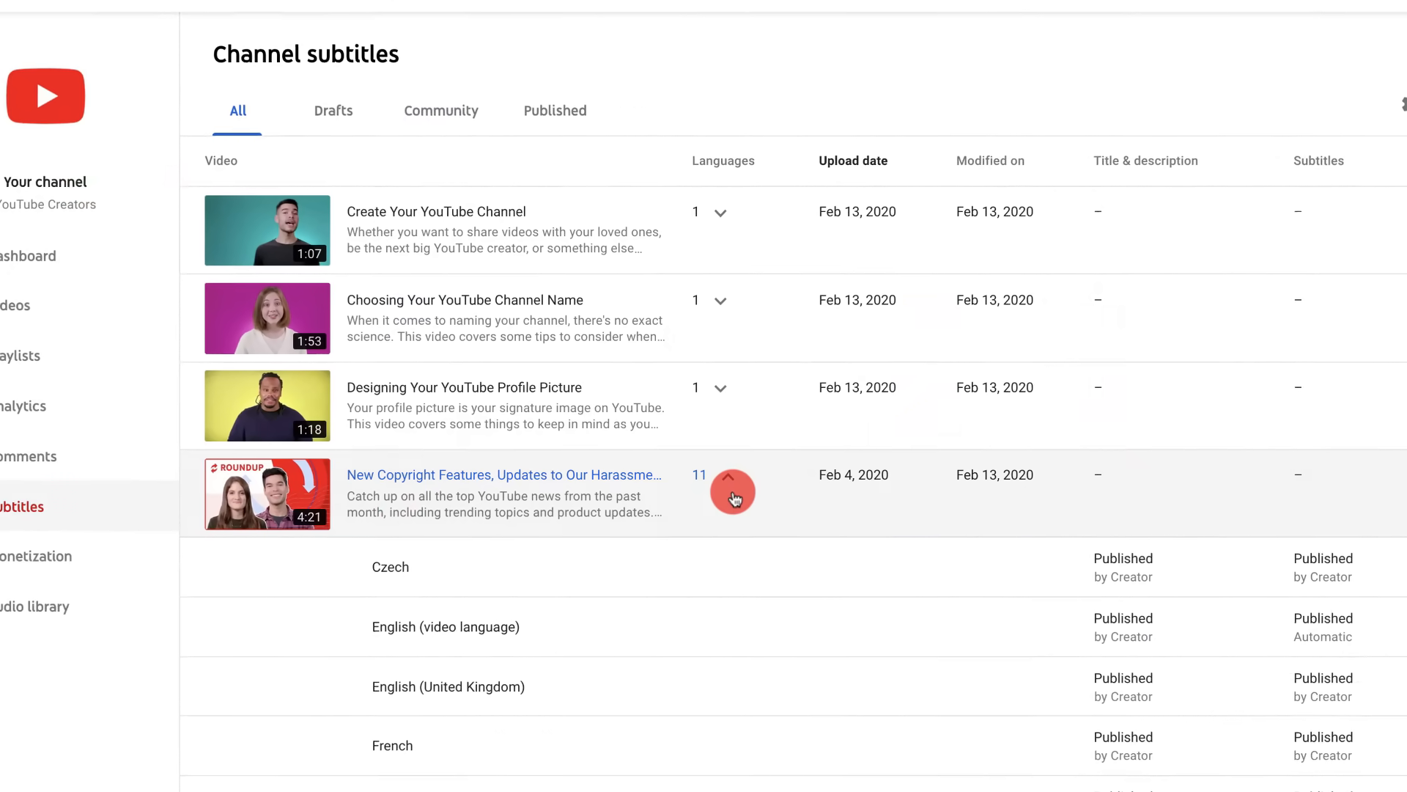
pyautogui.click(33, 555)
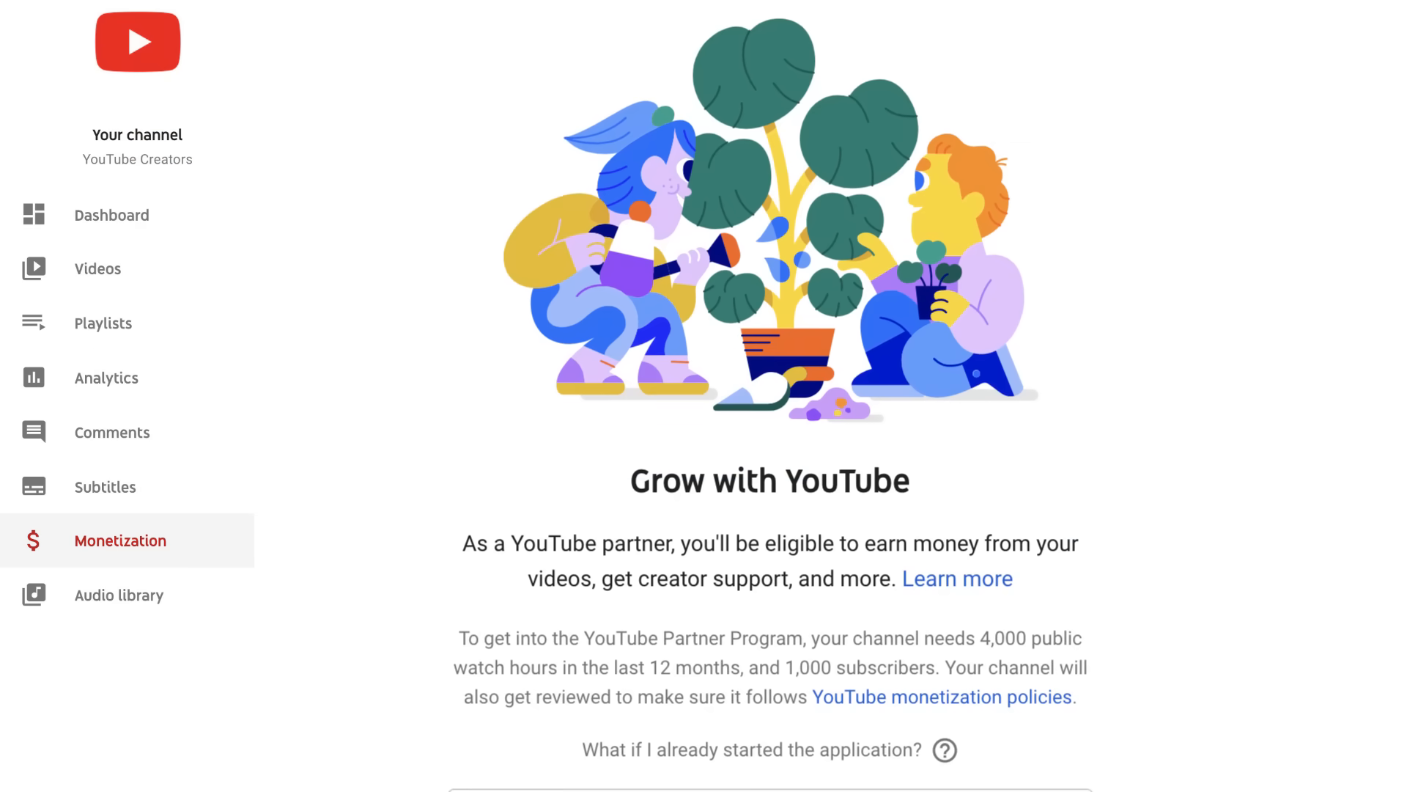
# - Scroll to the eligibility meter: 5,030 subscribers and 8 of 4,000 watch hours
pyautogui.scroll(-3)
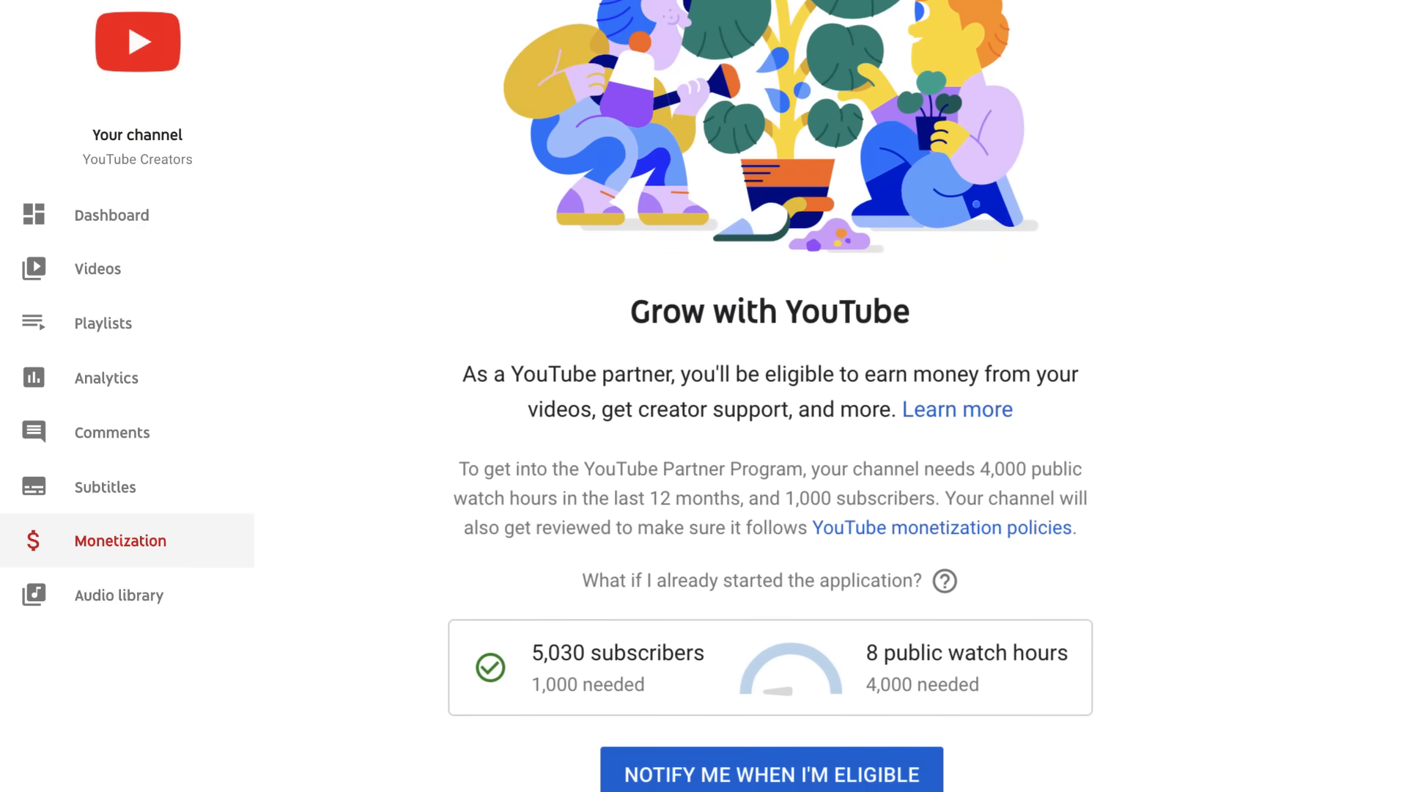
pyautogui.scroll(-3)
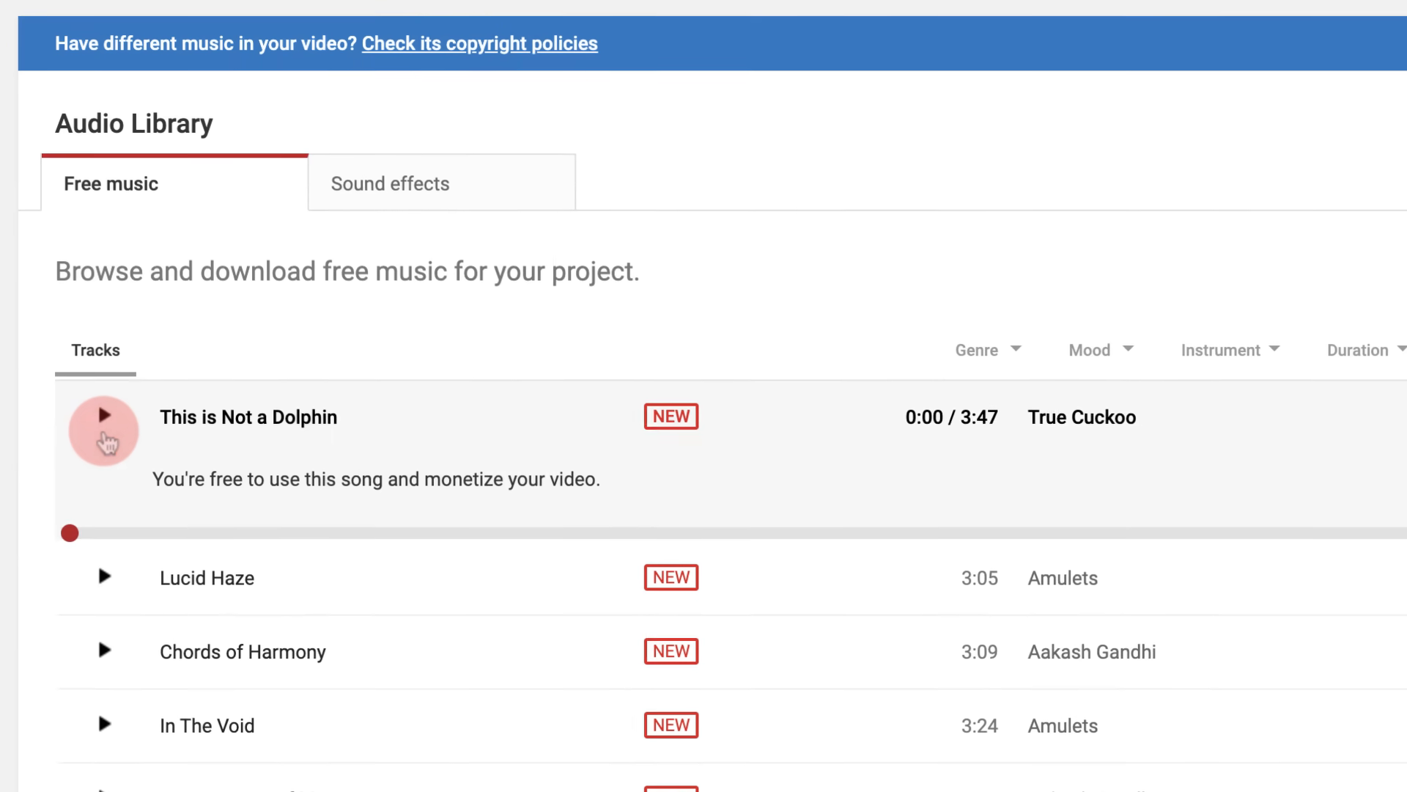
# - Play True Cuckoo's free track This is Not a Dolphin in the Audio Library
pyautogui.click(104, 431)
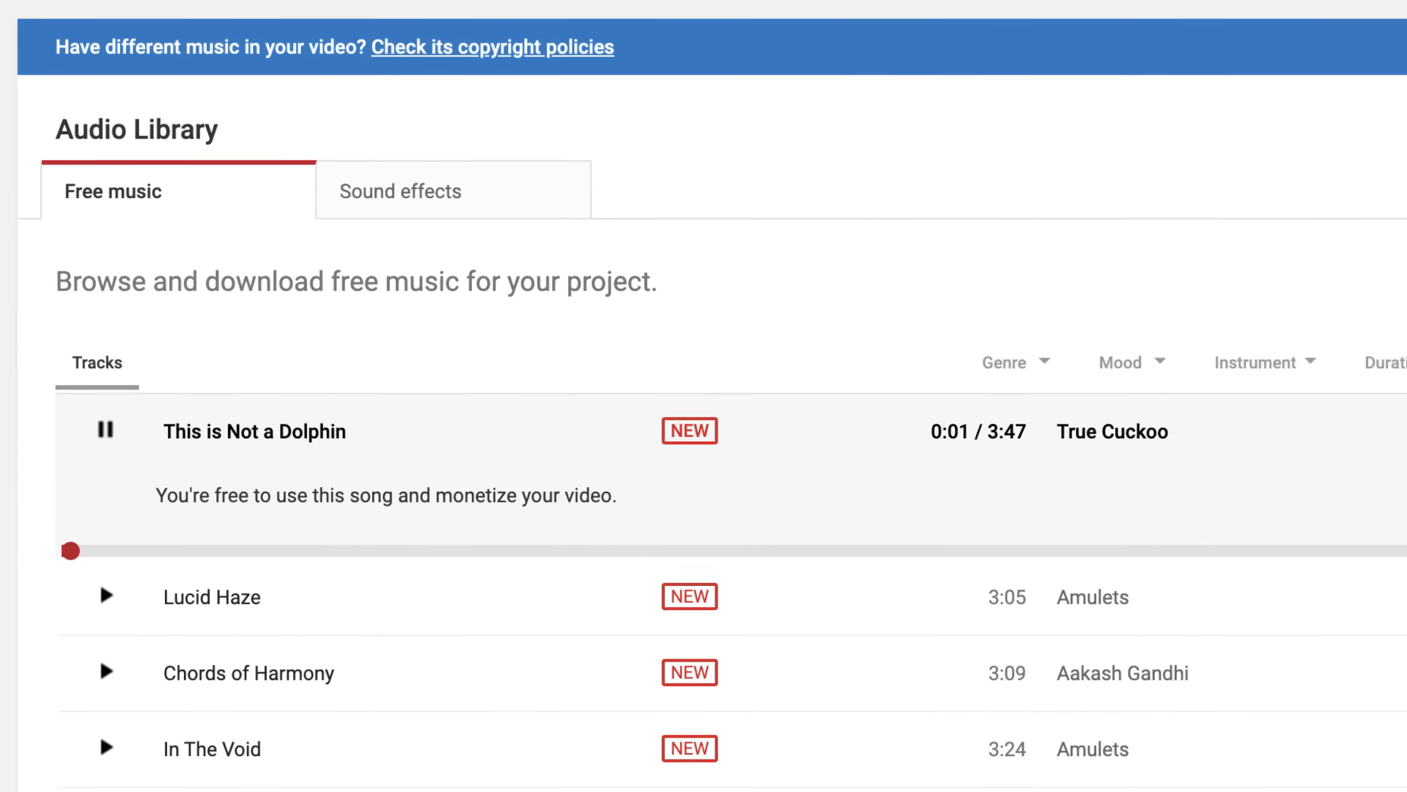